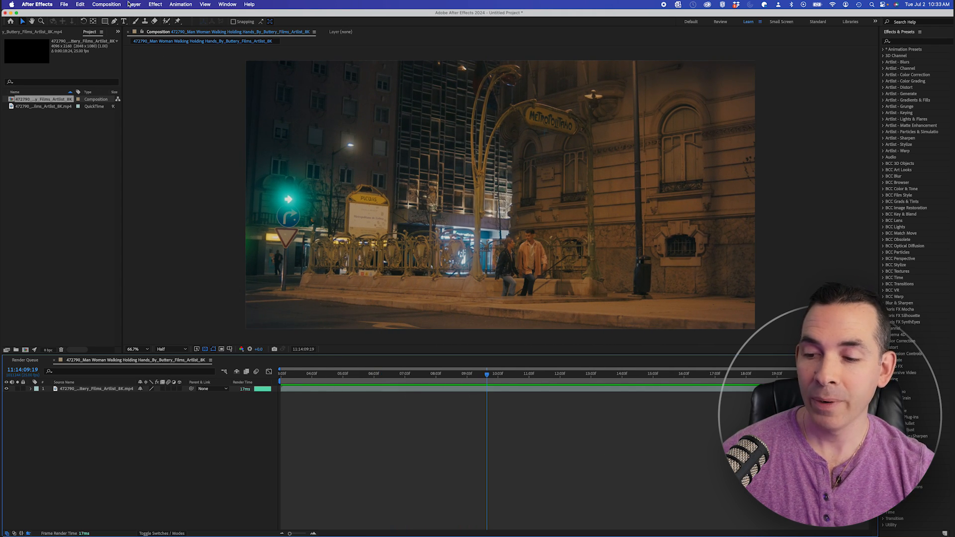
Save the current metro street frame as Photoshop layers and open it in Photoshop.
click(107, 4)
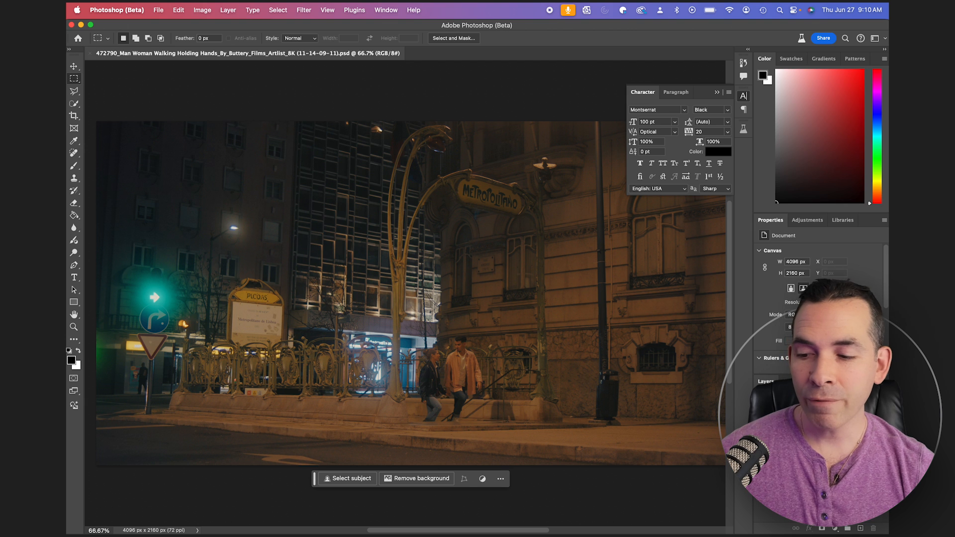
click(158, 9)
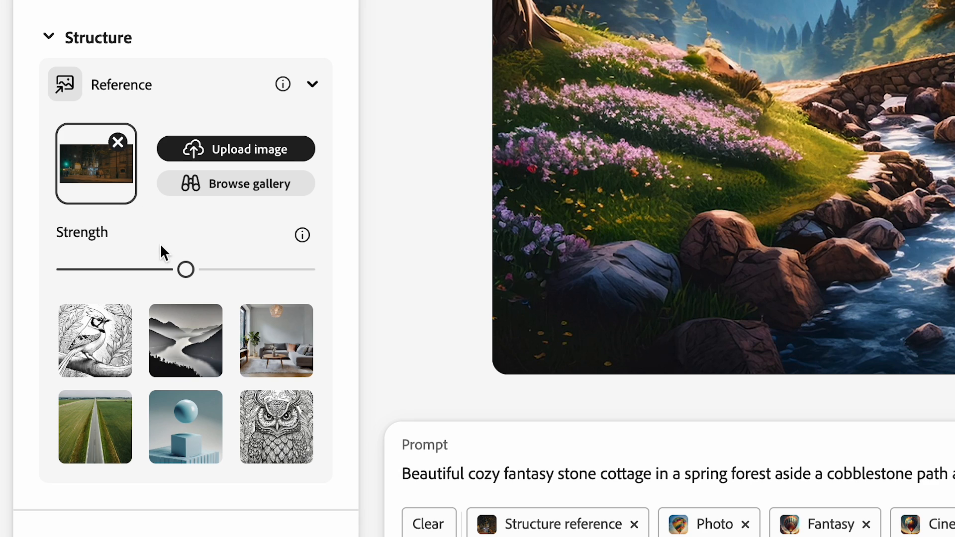
Raise the Strength of the street structure reference for the Firefly generation.
drag(186, 269, 307, 269)
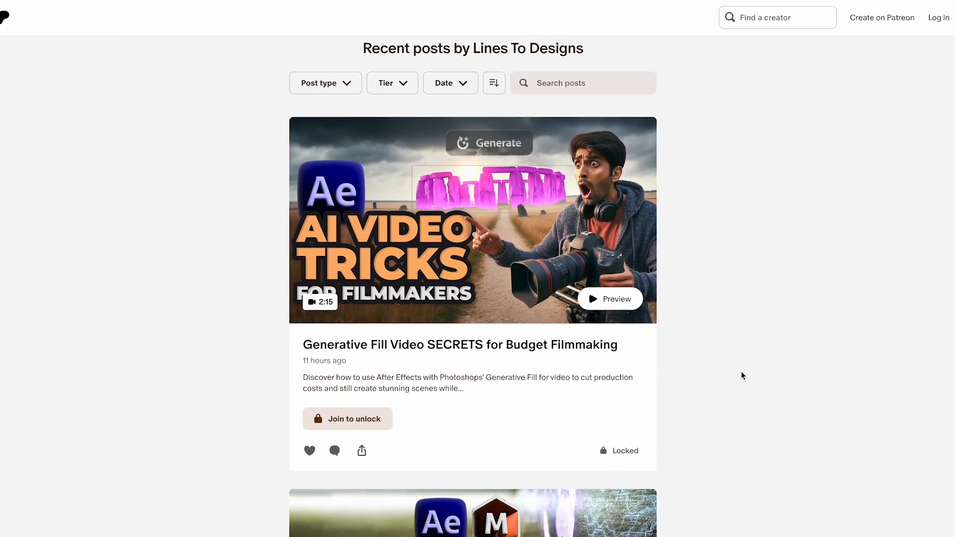
Scroll the creator's Patreon page to the recent posts, led by Generative Fill Video SECRETS.
scroll(down, 3)
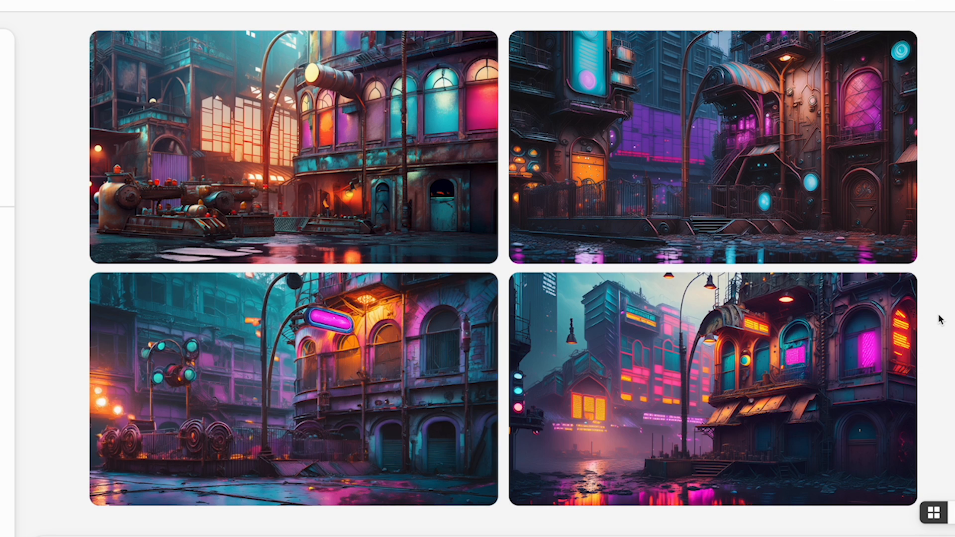
mouse_move(846, 287)
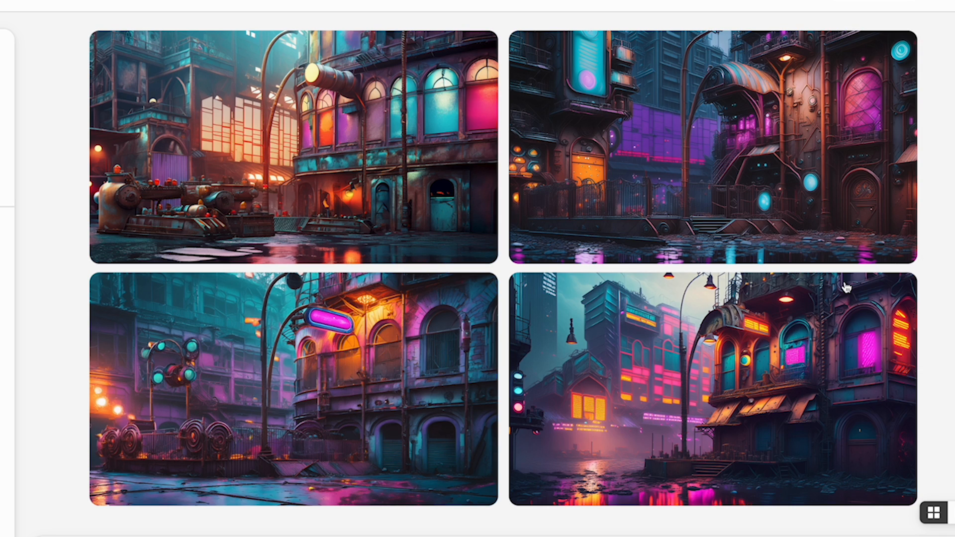
View the top-left rusty neon street result at full size.
click(290, 143)
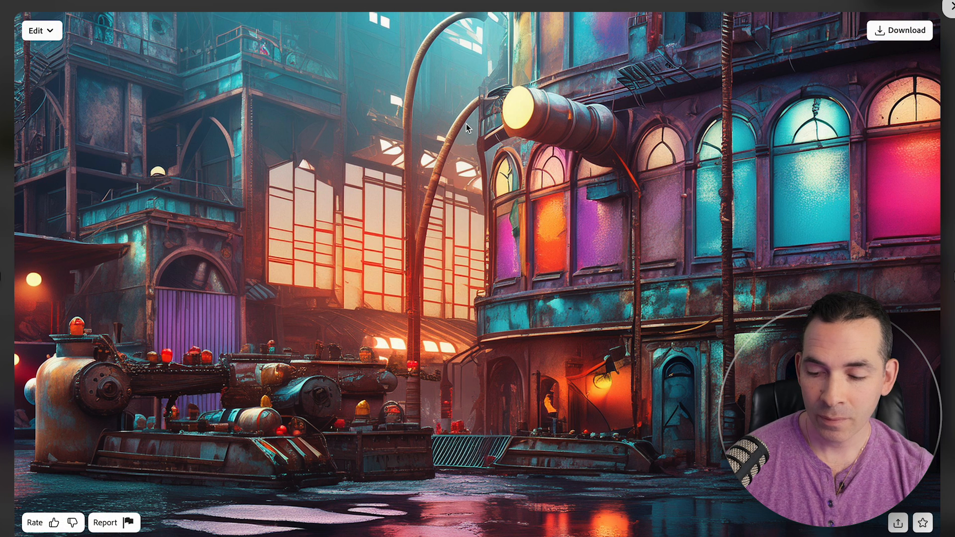
mouse_move(621, 42)
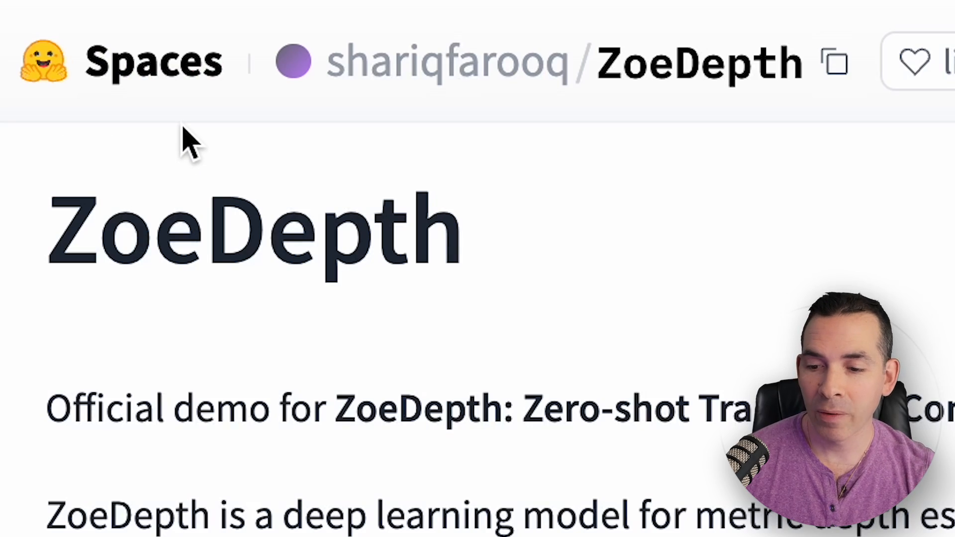
Switch the ZoeDepth Space from Depth Prediction to the Image to 3D demo.
scroll(down, 3)
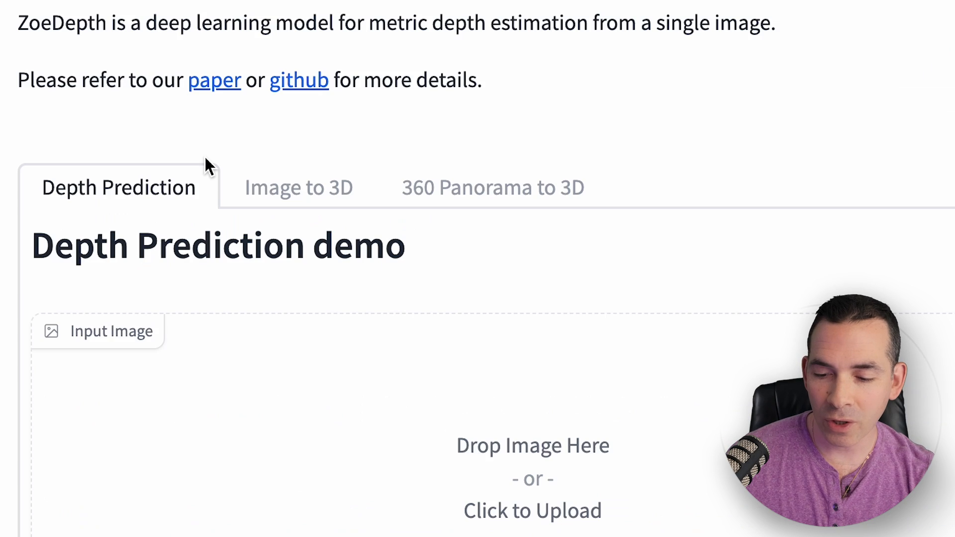
mouse_move(335, 224)
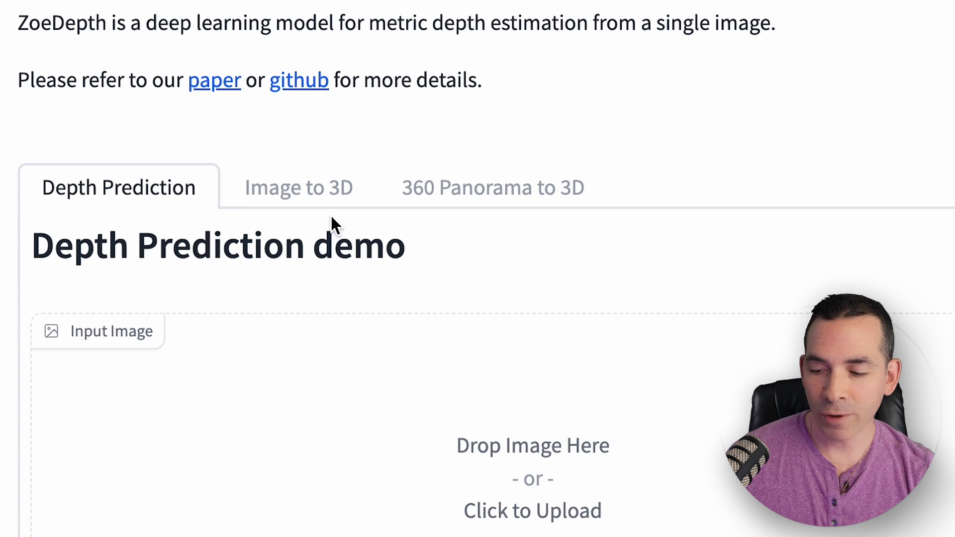
click(298, 187)
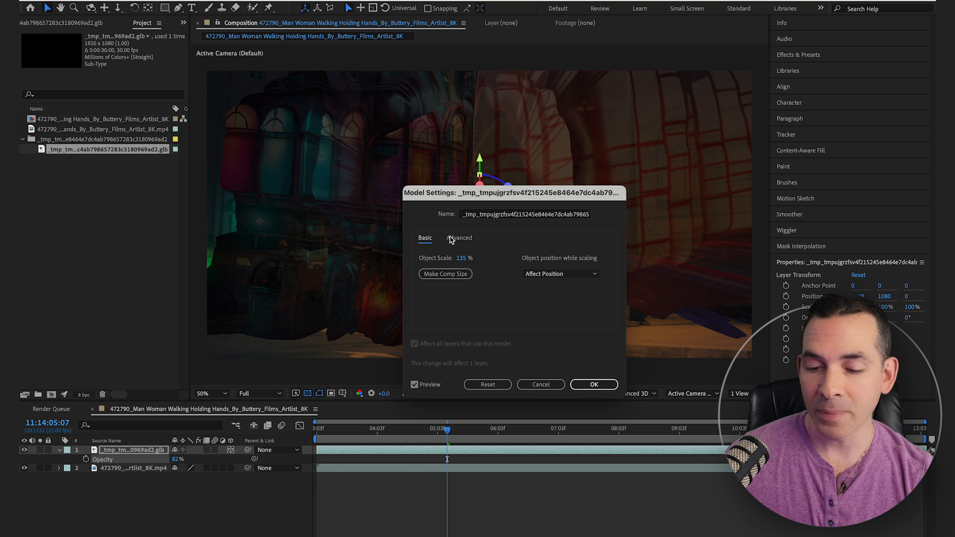
Import the street model with Flip Z Axis enabled and Object Scale 500%.
click(458, 238)
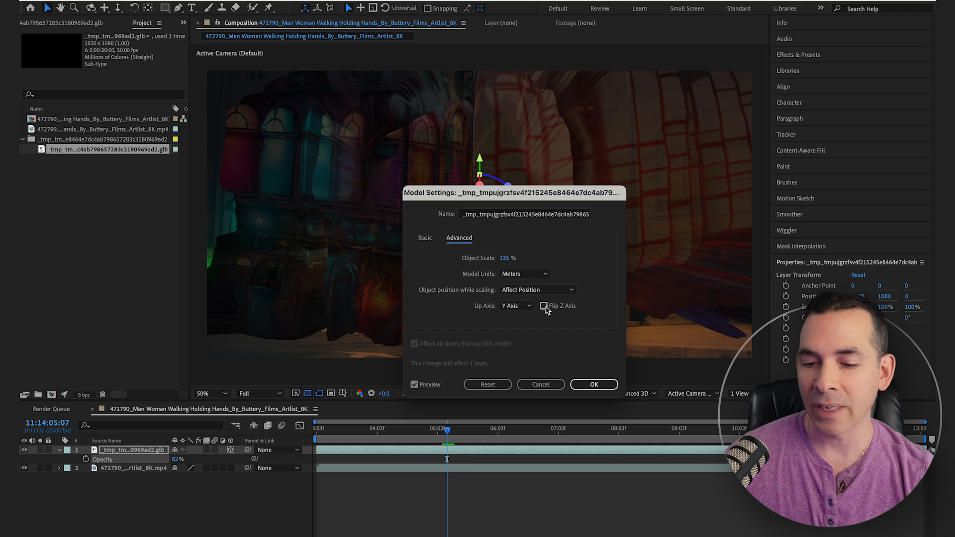
click(544, 306)
text(500)
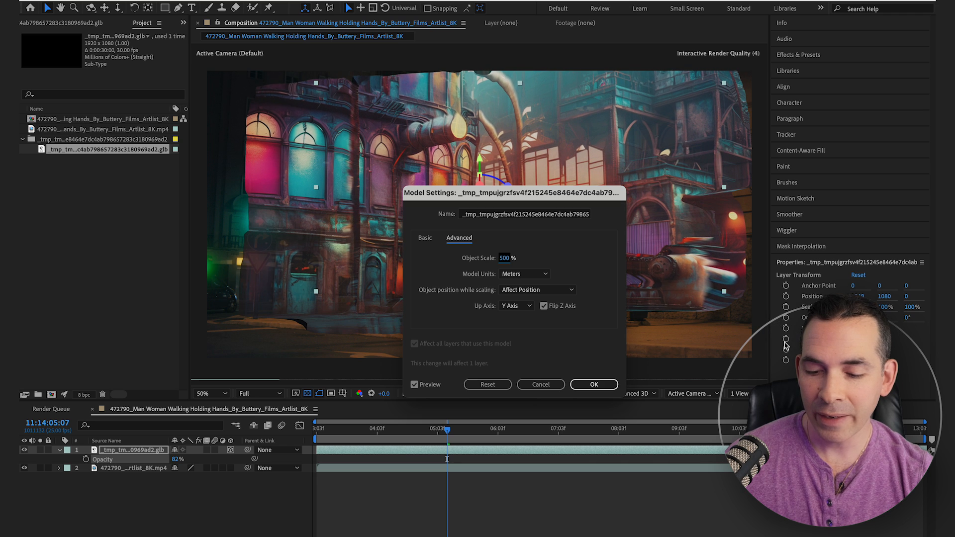
click(593, 384)
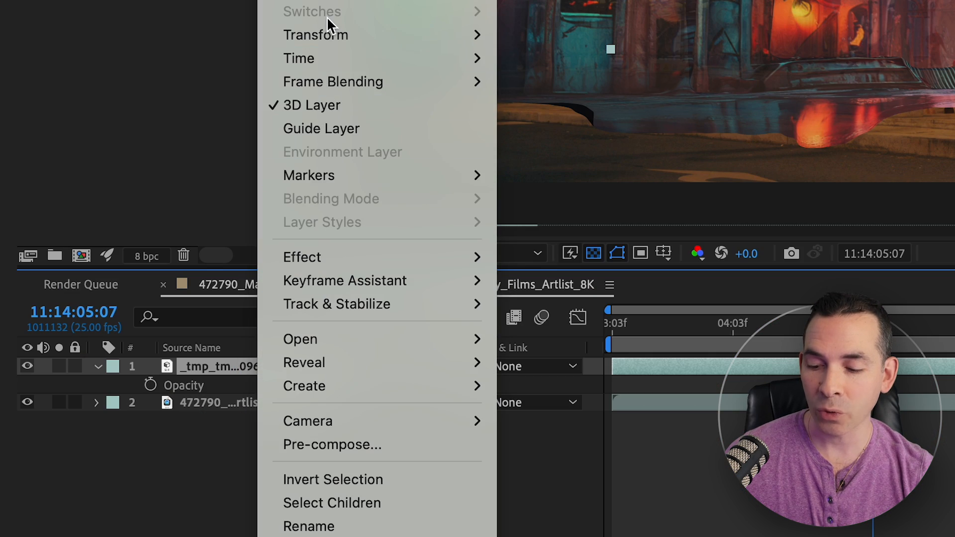
mouse_move(315, 34)
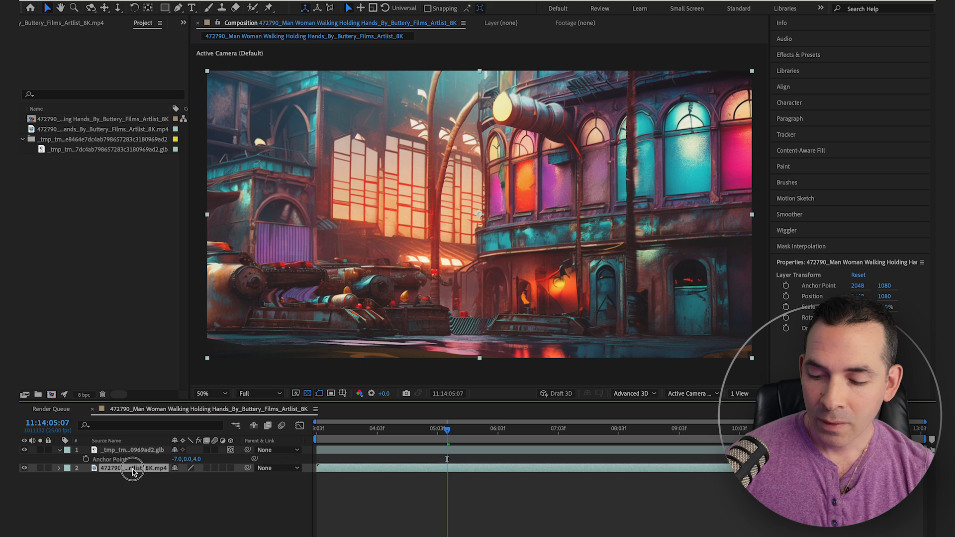
mouse_move(491, 273)
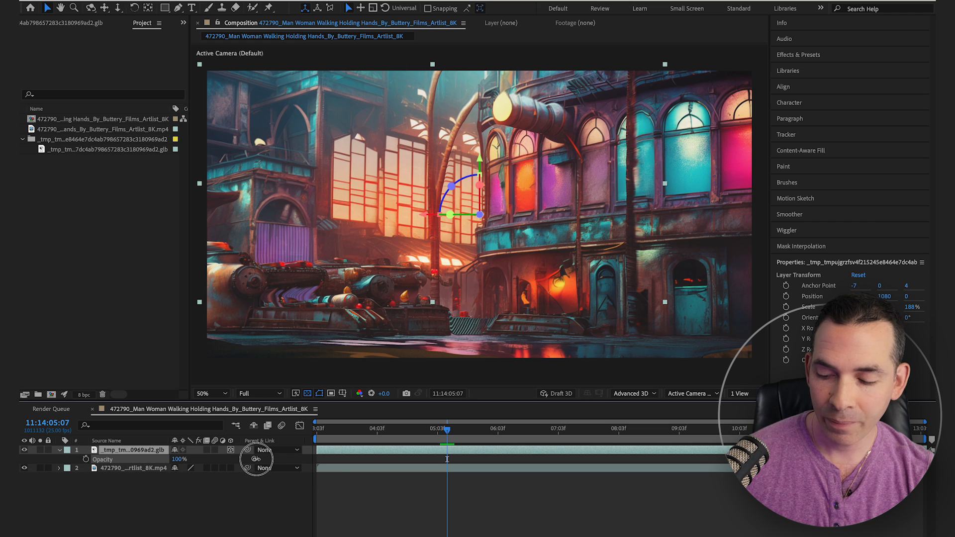
Set the street model layer to 100% opacity and 188% scale so it fills the frame.
click(132, 450)
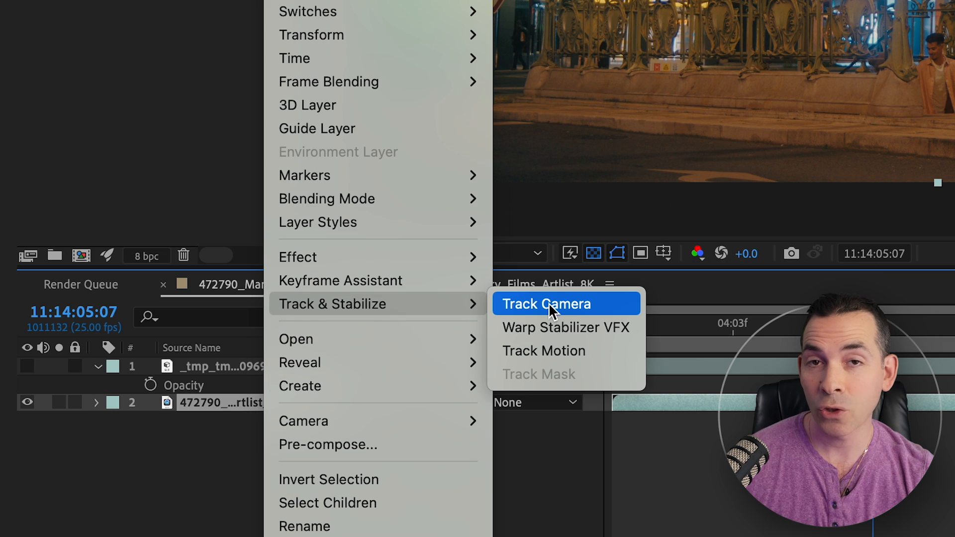
Track Camera on the street footage and scrub time to verify the model follows the shot.
click(546, 304)
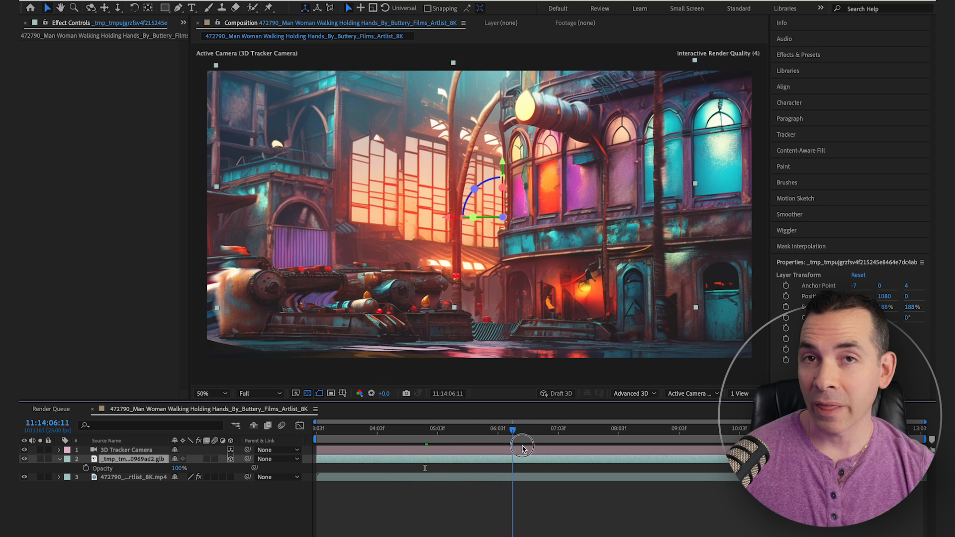
drag(513, 445, 438, 449)
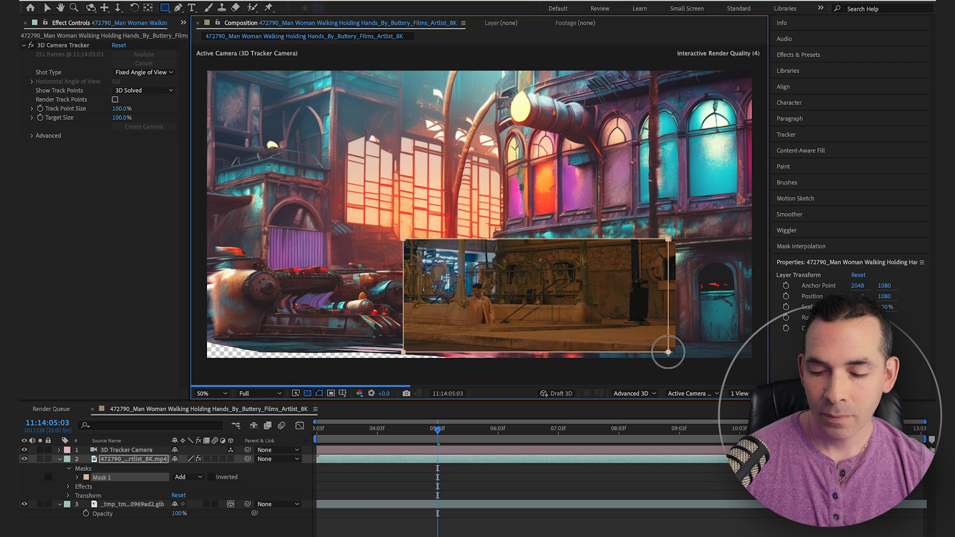
Fit the rectangle mask around the man and railing and set how Mask 1 combines.
drag(669, 352, 663, 345)
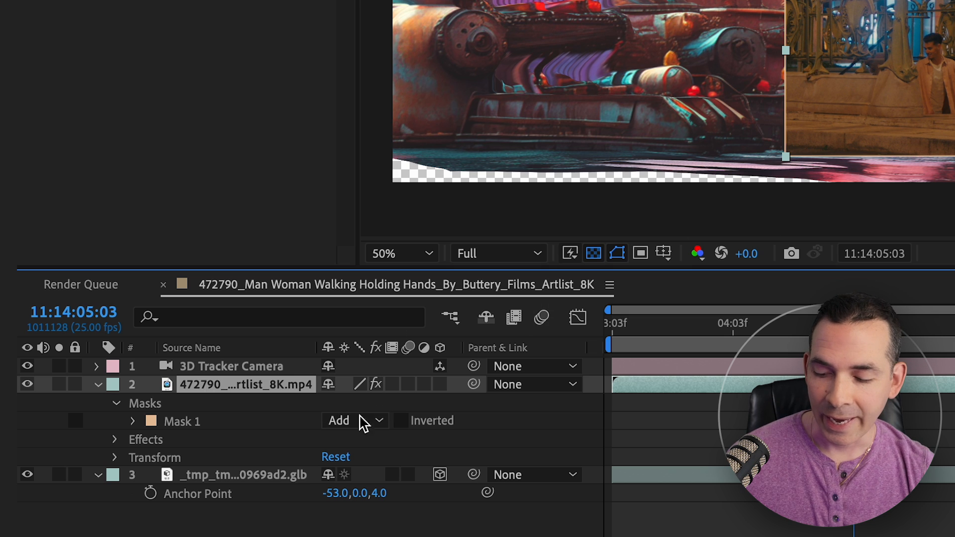
click(132, 421)
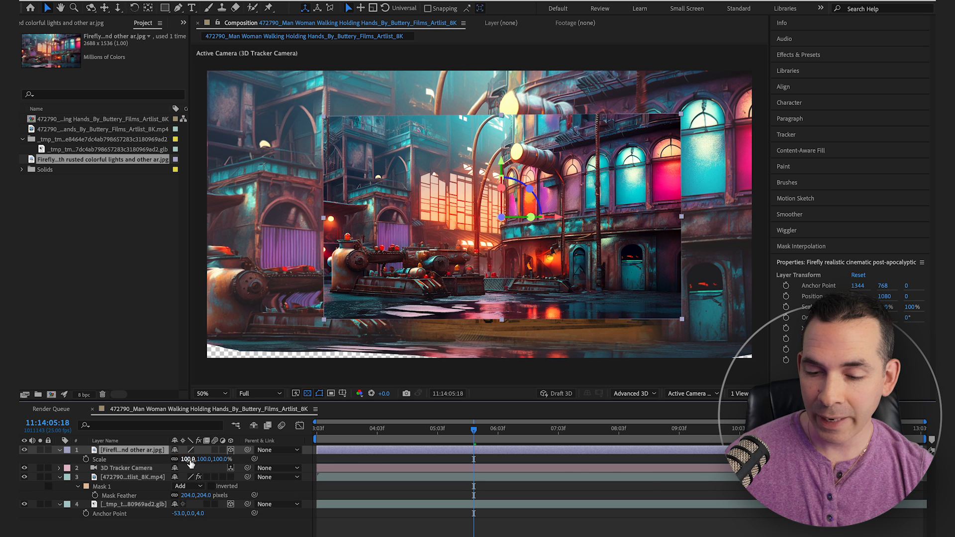
Scale the Firefly neon street image layer placed at the top of the timeline.
drag(195, 459, 222, 458)
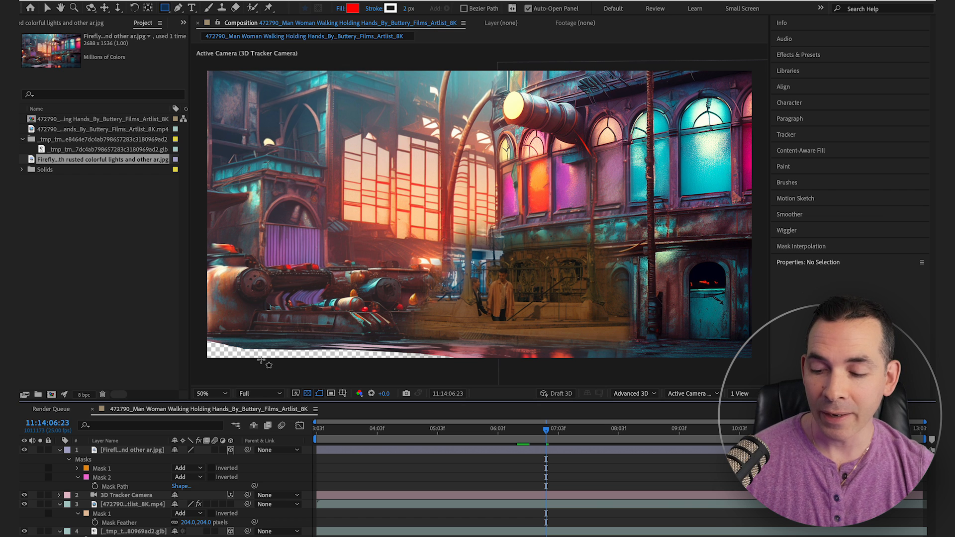
mouse_move(304, 373)
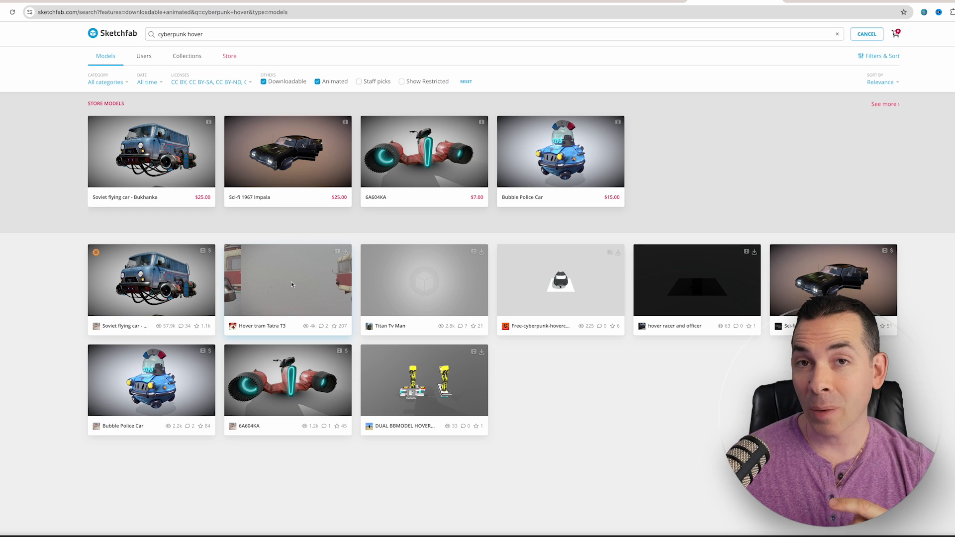
Choose the Hover tram Tatra T3 model from the filtered Sketchfab results.
click(288, 280)
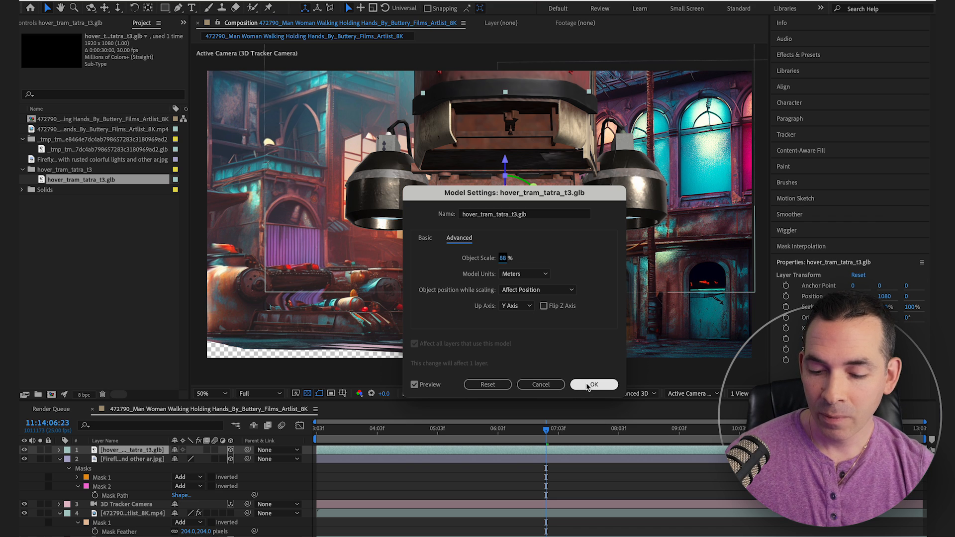
Confirm the imported tram model settings and tilt it by adjusting its rotation.
click(593, 385)
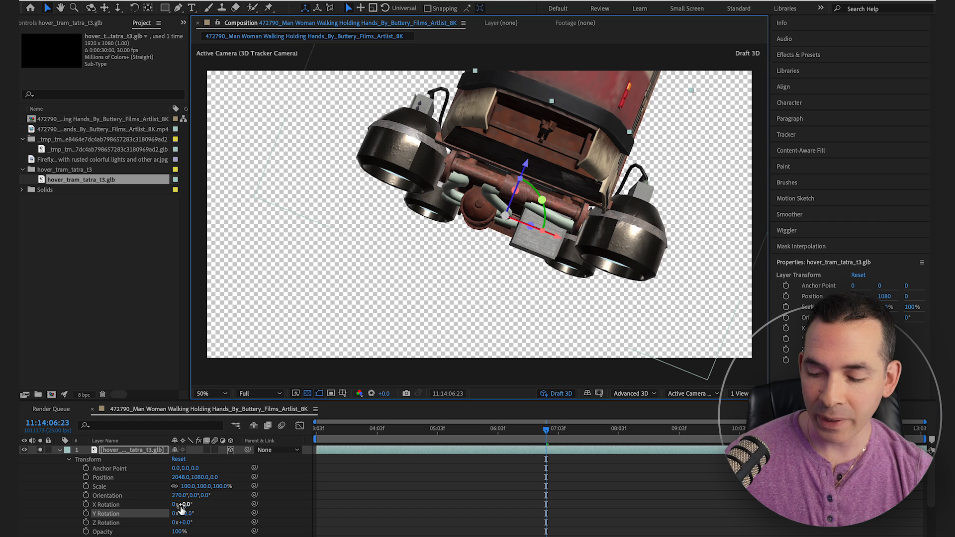
drag(180, 514, 207, 513)
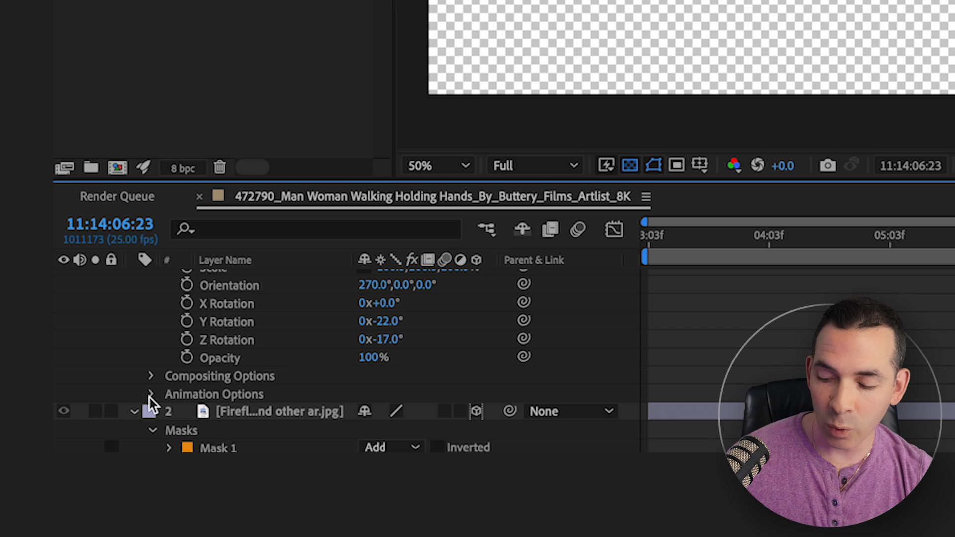
scroll(down, 3)
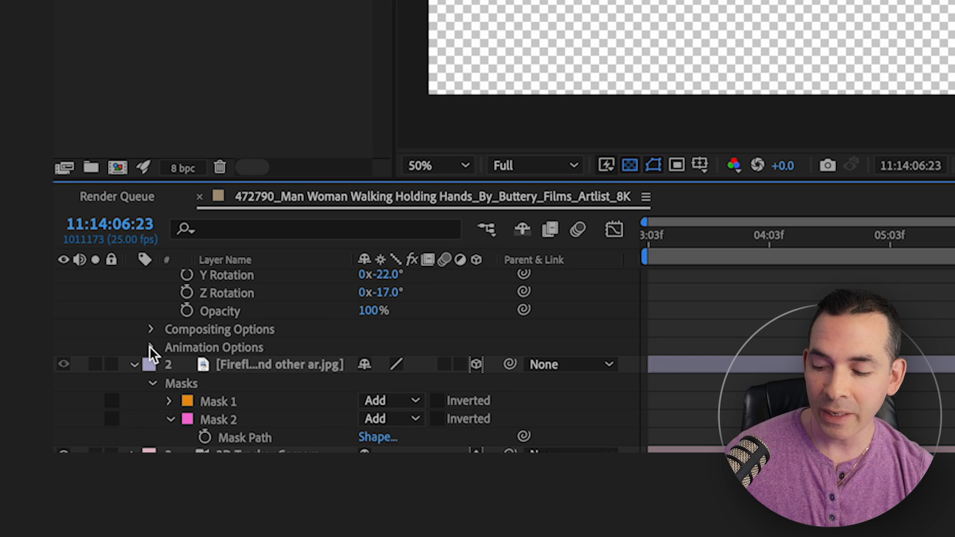
Set the tram layer's Animation Options Name to Animation and scrub time to preview its motion.
click(151, 348)
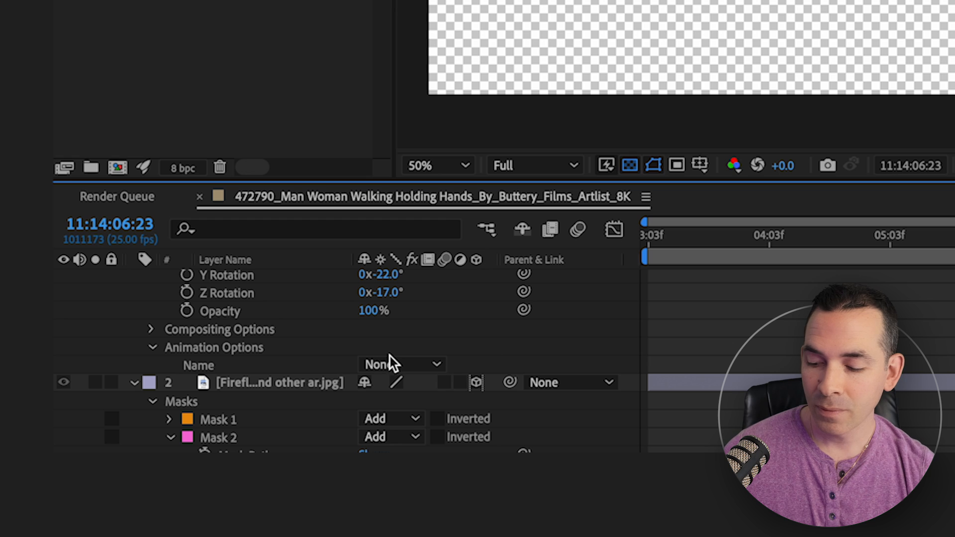
click(401, 364)
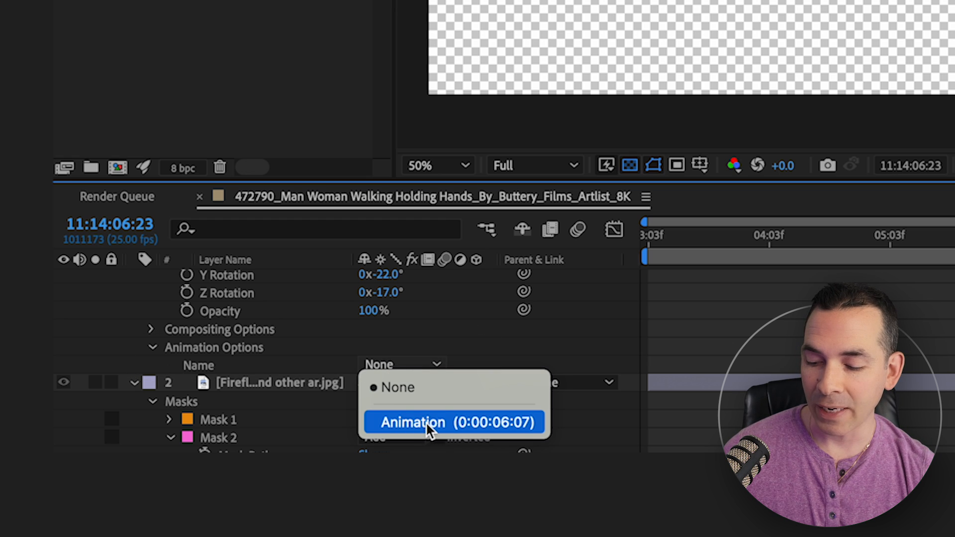
click(454, 422)
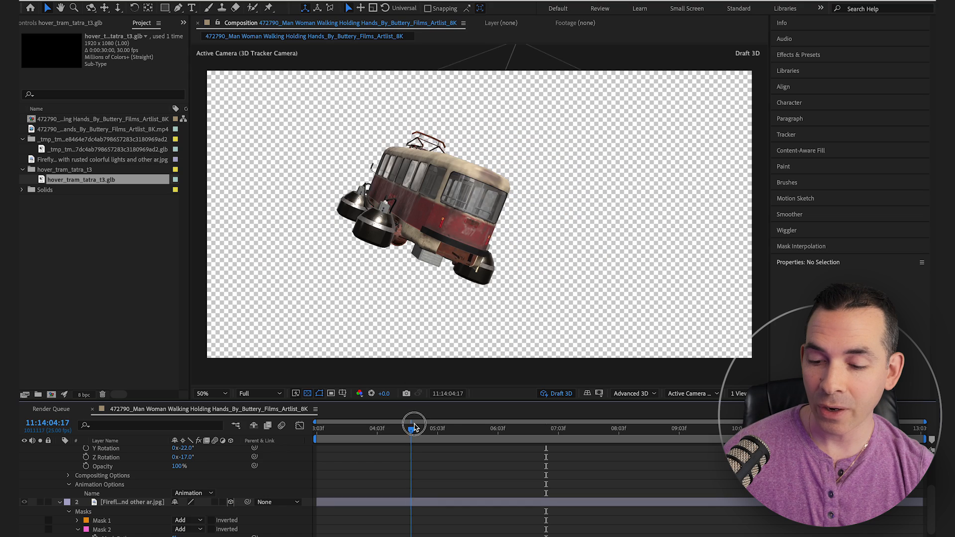
drag(414, 425, 438, 425)
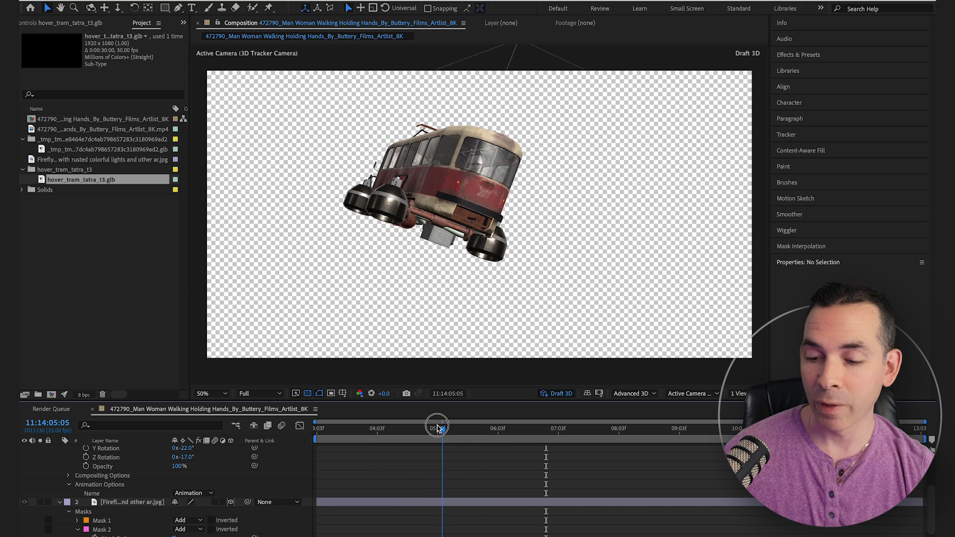
drag(438, 425, 476, 431)
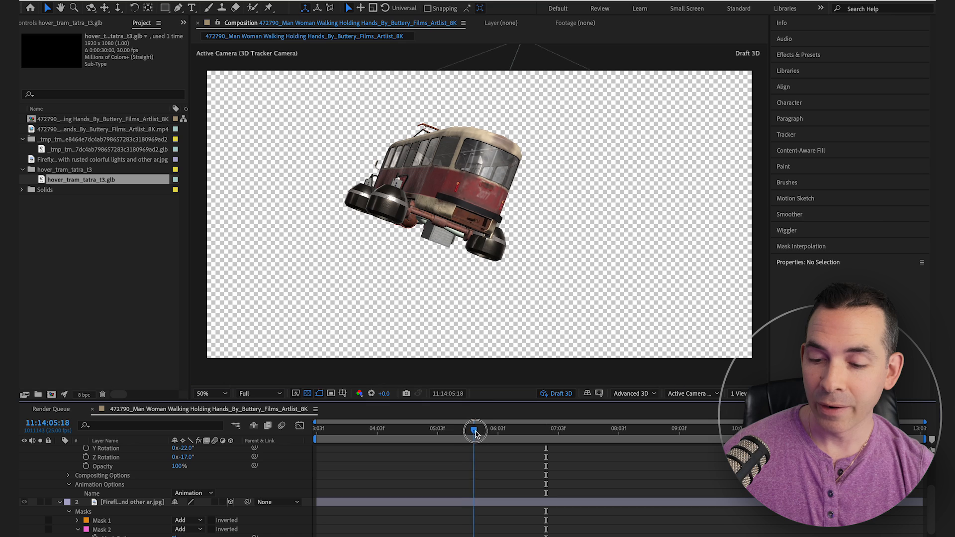
drag(475, 430, 489, 430)
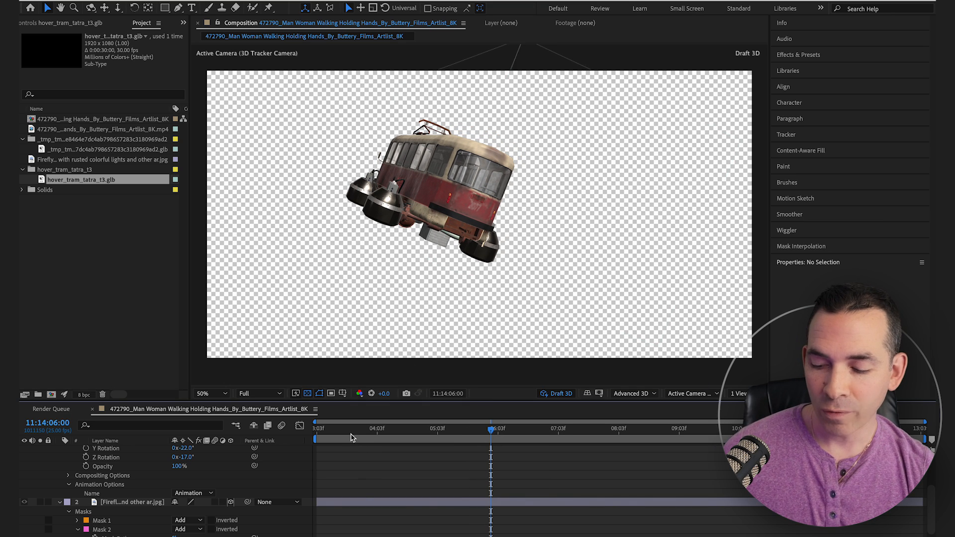
Check the tram layer's keyframes and scrub the timeline to review animation timing.
right_click(109, 458)
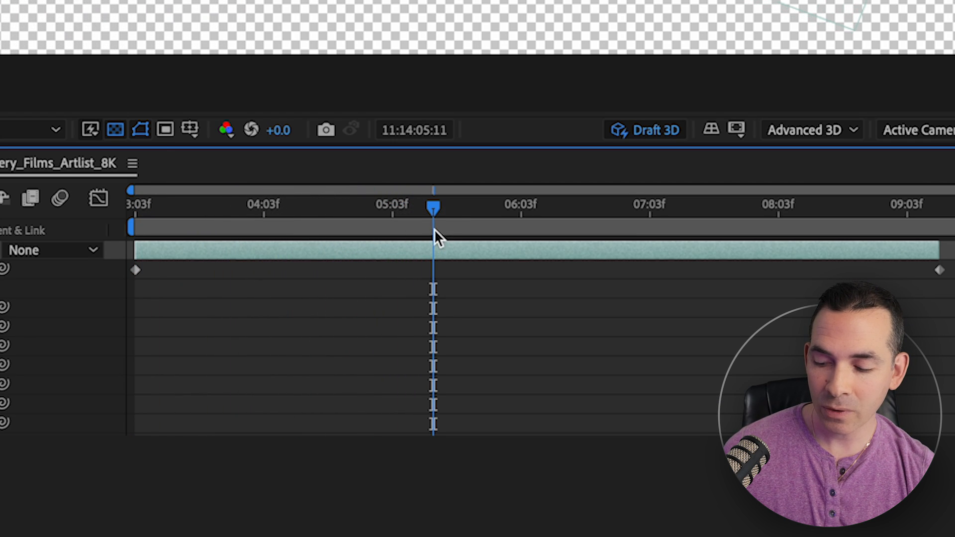
drag(432, 208, 552, 208)
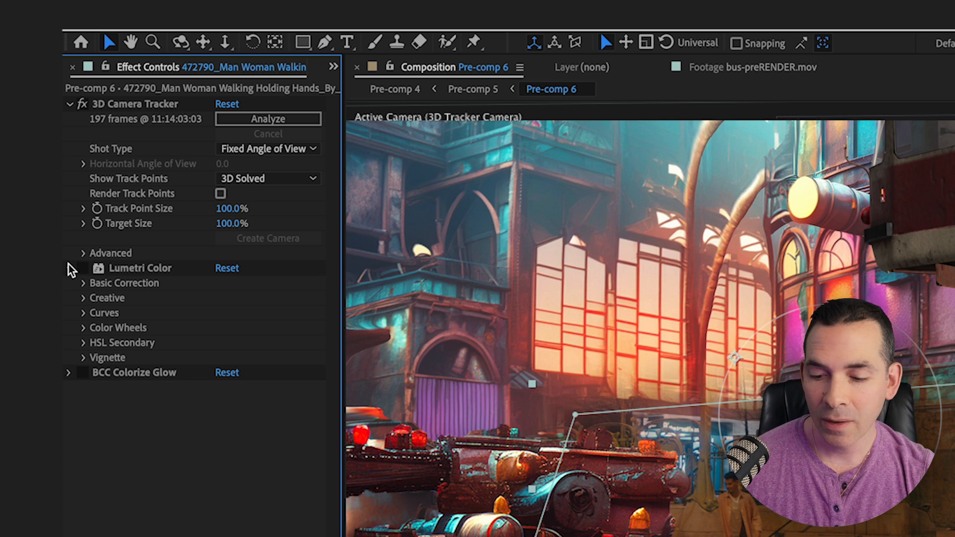
Reveal the BCC Colorize Glow settings for the orange luma glow grade.
click(83, 268)
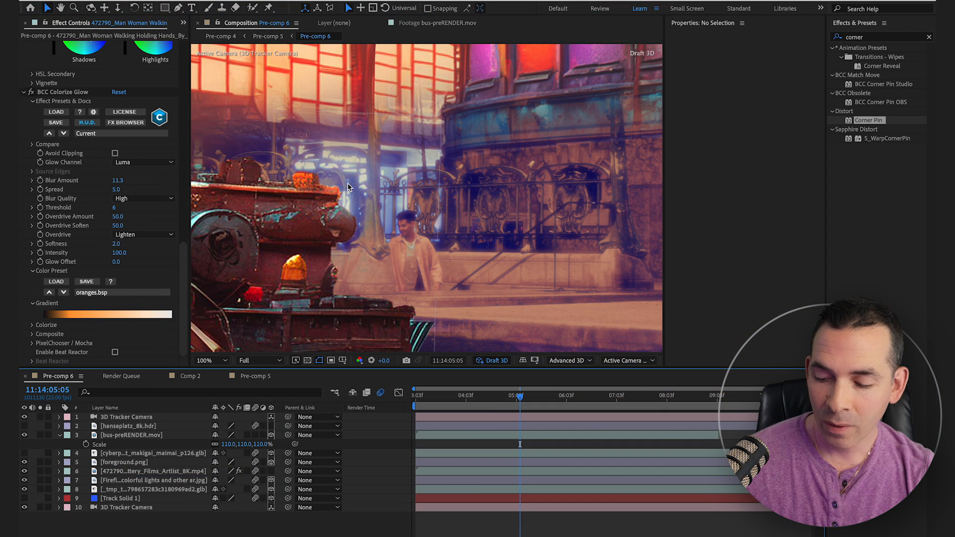
Create a new light of type Environment, adding Environment Light 1 to Pre-comp 6.
click(207, 360)
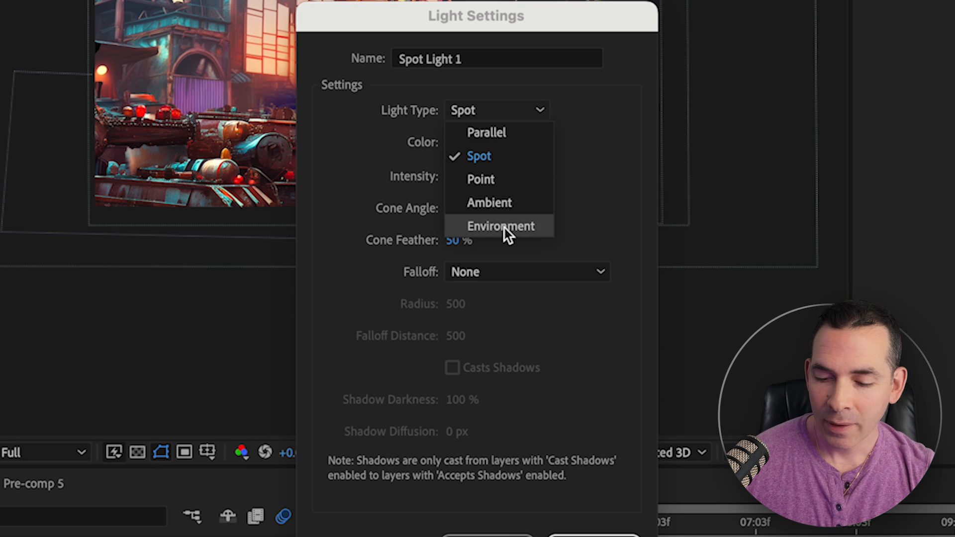
click(501, 226)
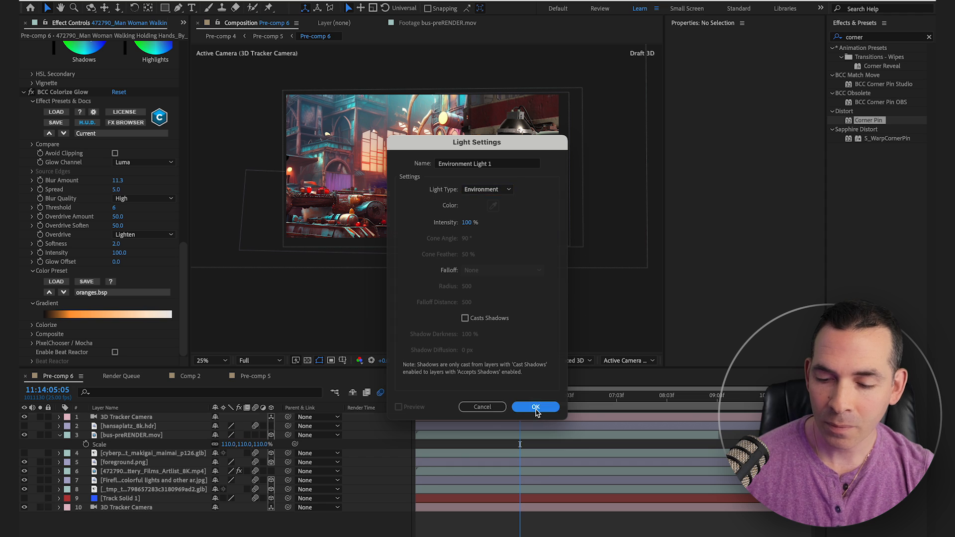
click(535, 406)
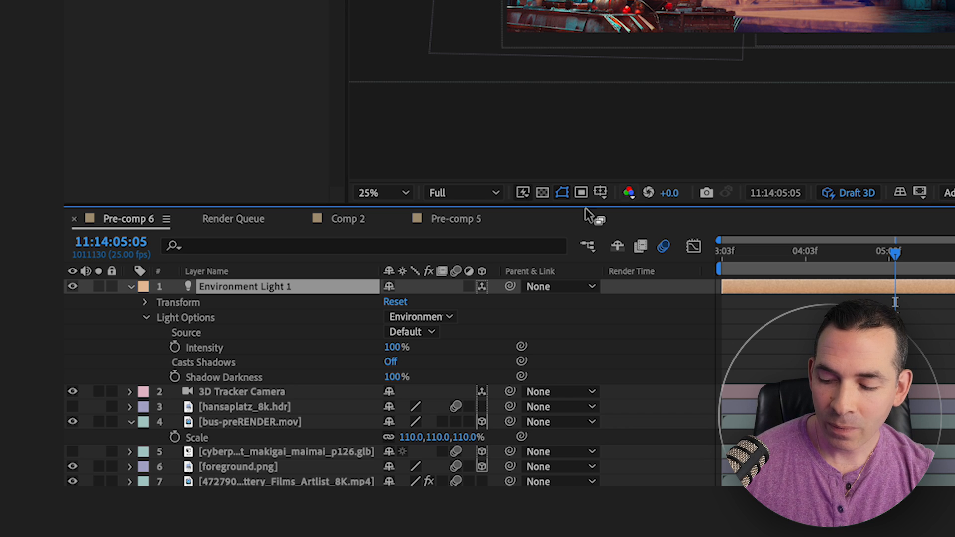
mouse_move(240, 416)
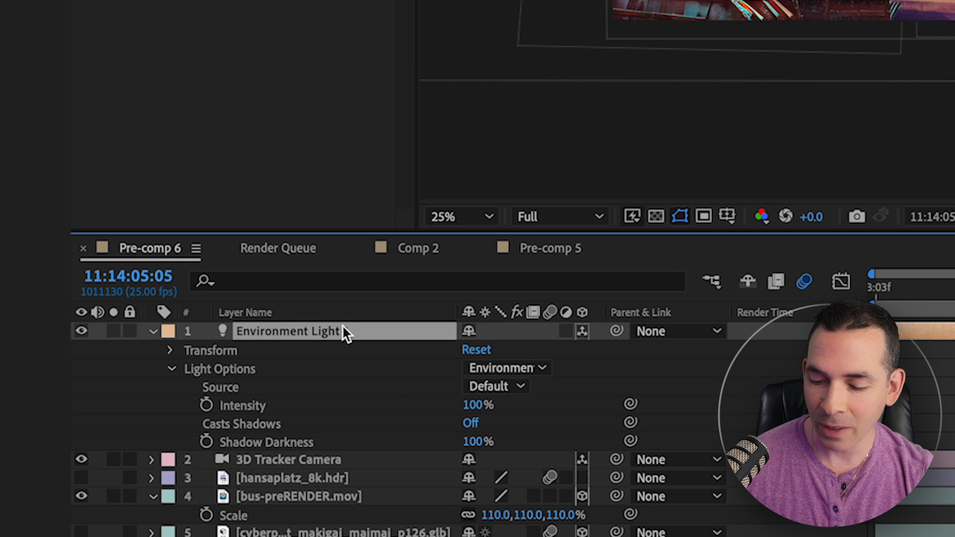
Set the light's Source to hansaplatz_8k.hdr and return Intensity to 100% after testing.
click(497, 386)
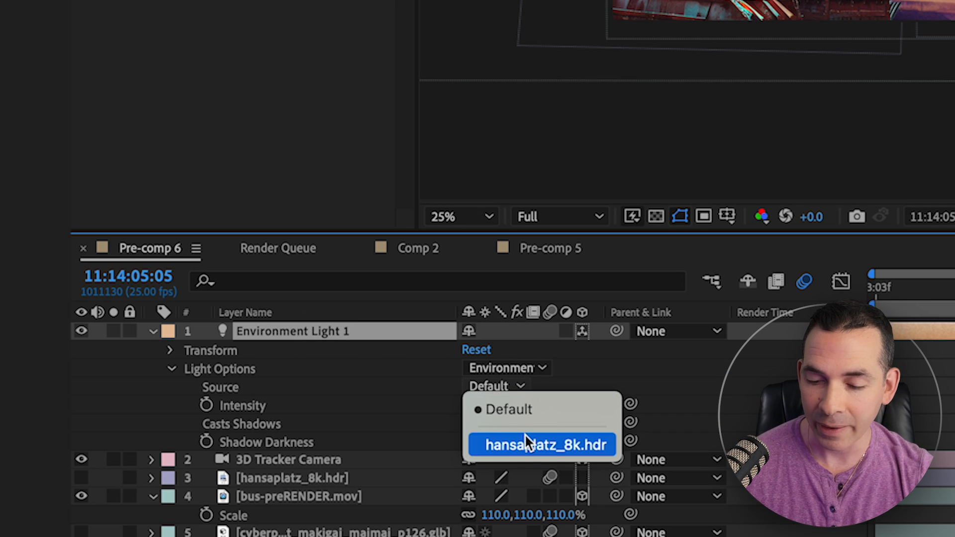
click(542, 445)
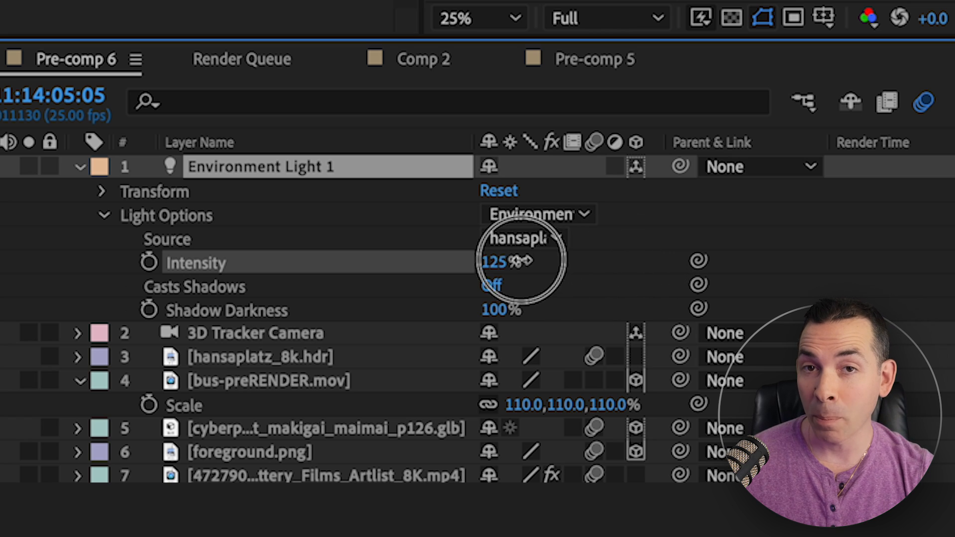
drag(496, 261, 487, 262)
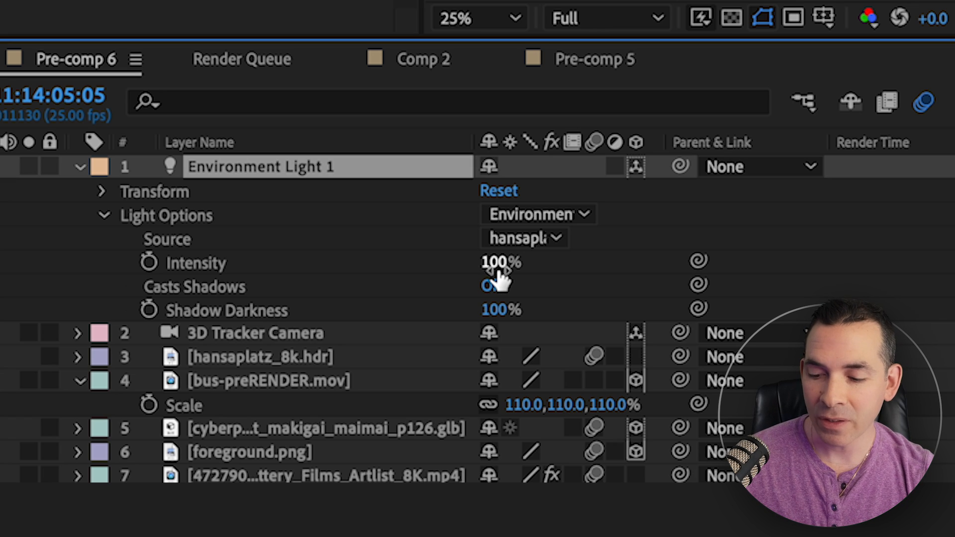
drag(499, 262, 548, 262)
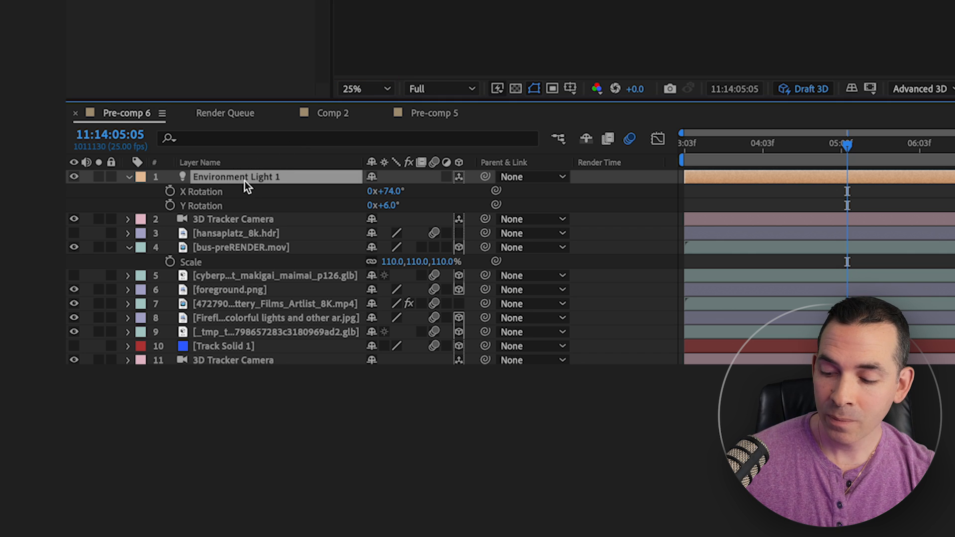
Pre-compose the selected layers into Pre-comp 7, keeping Move all attributes.
right_click(247, 177)
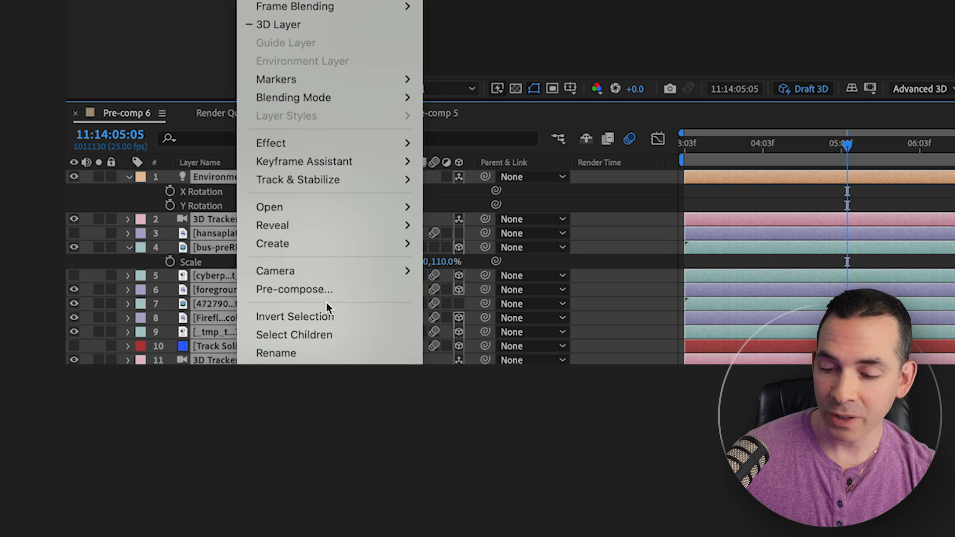
click(293, 289)
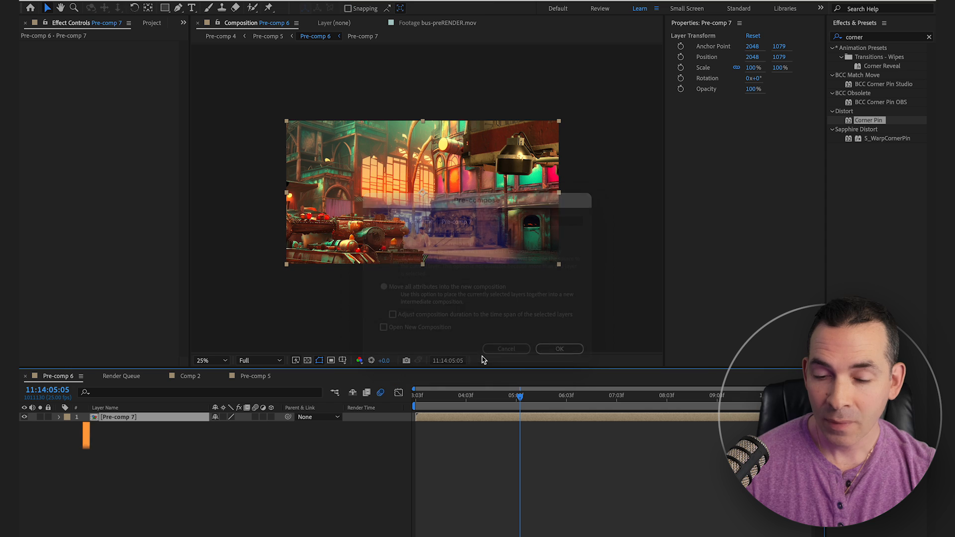
click(506, 348)
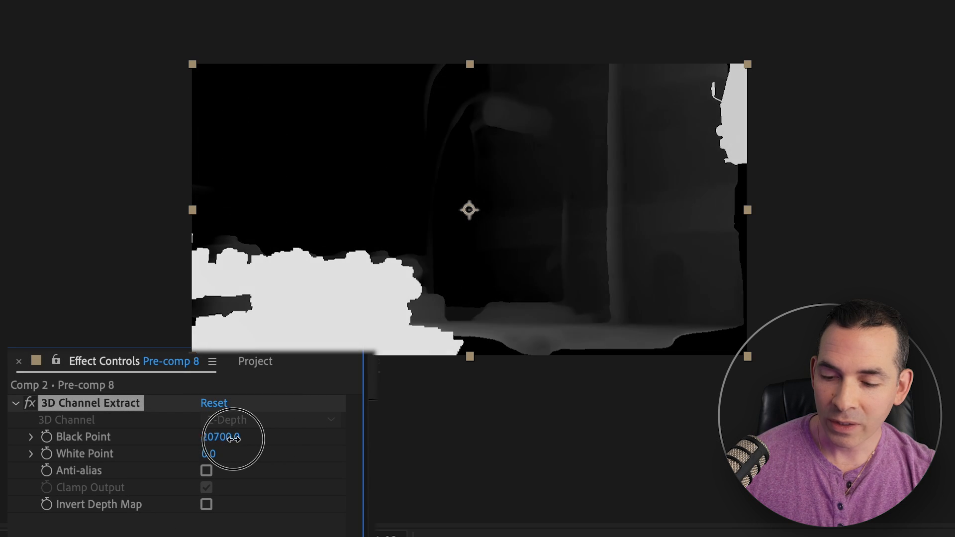
Scrub the 3D Channel Extract Black Point up then slightly down until the depth gradient balances.
drag(222, 437, 313, 448)
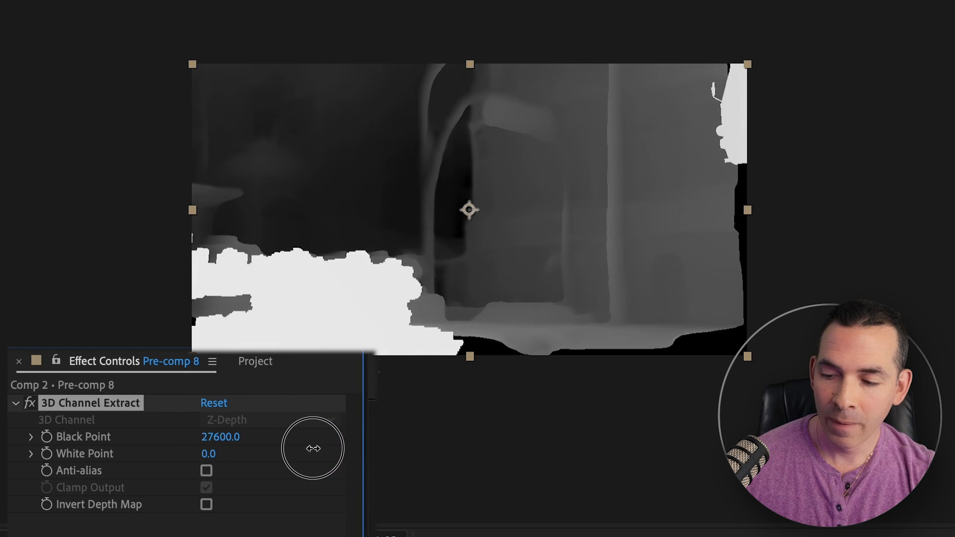
drag(314, 449, 216, 436)
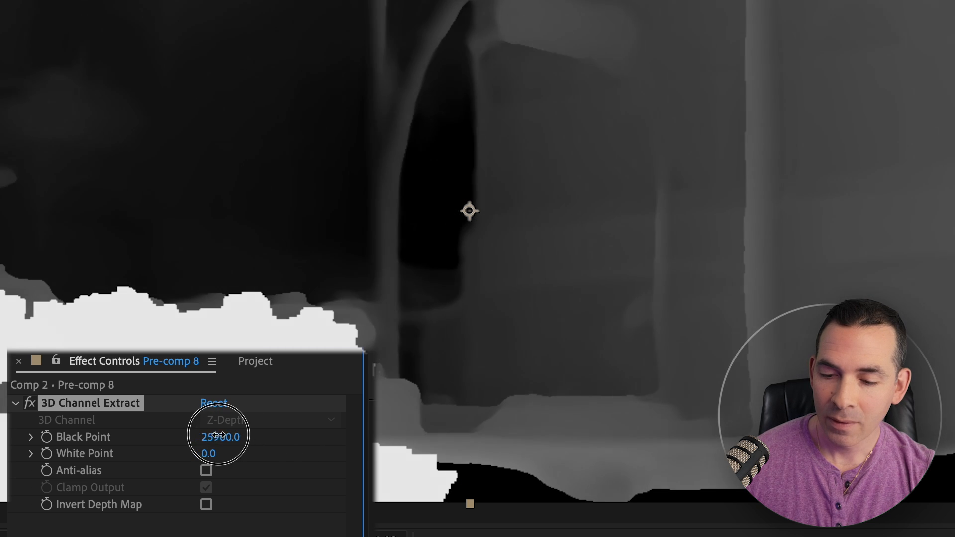
drag(218, 437, 195, 437)
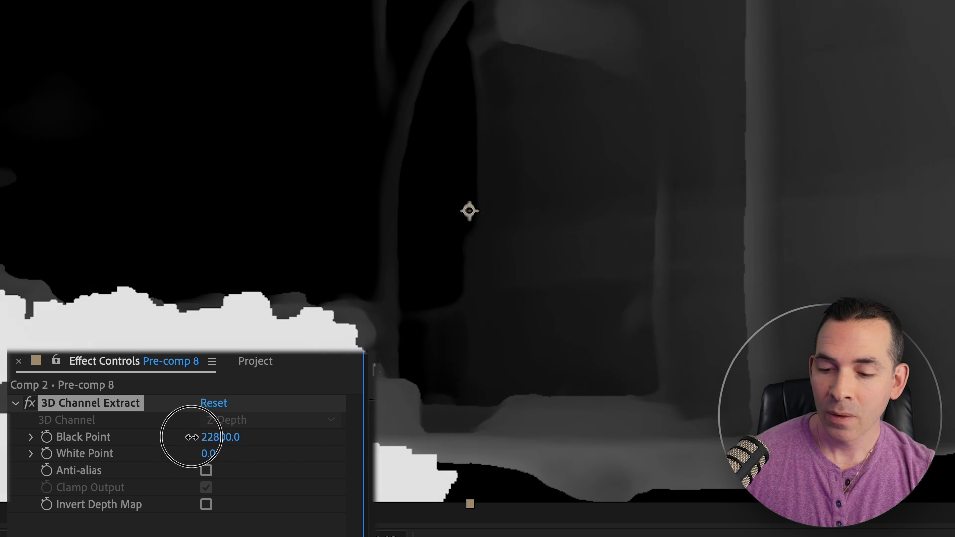
drag(219, 437, 207, 437)
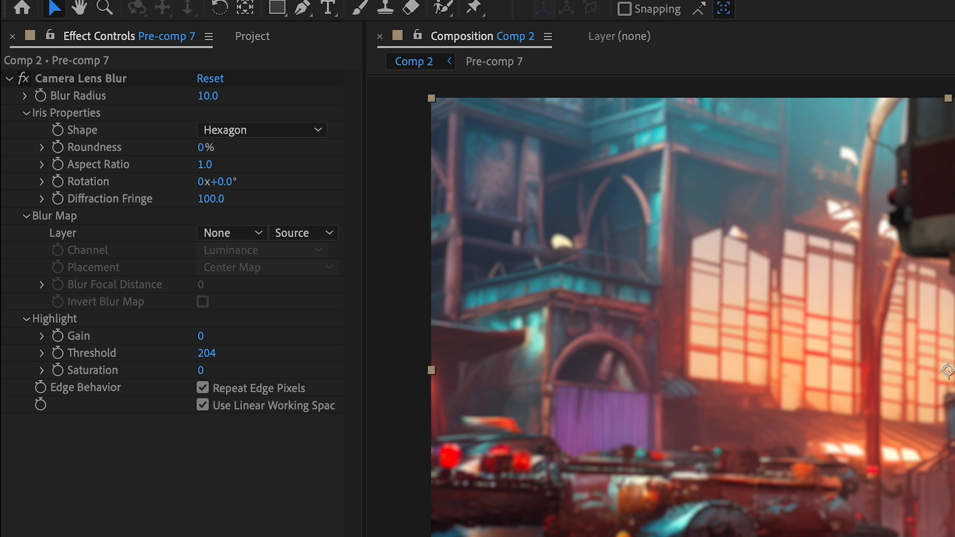
Set Camera Lens Blur's Blur Map Layer to 2. Pre-comp 7.
click(232, 232)
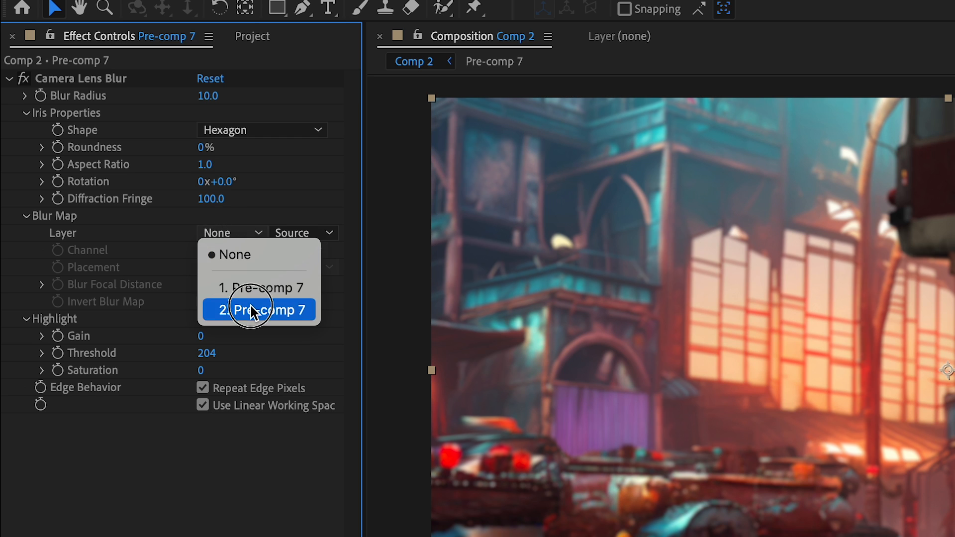
click(258, 310)
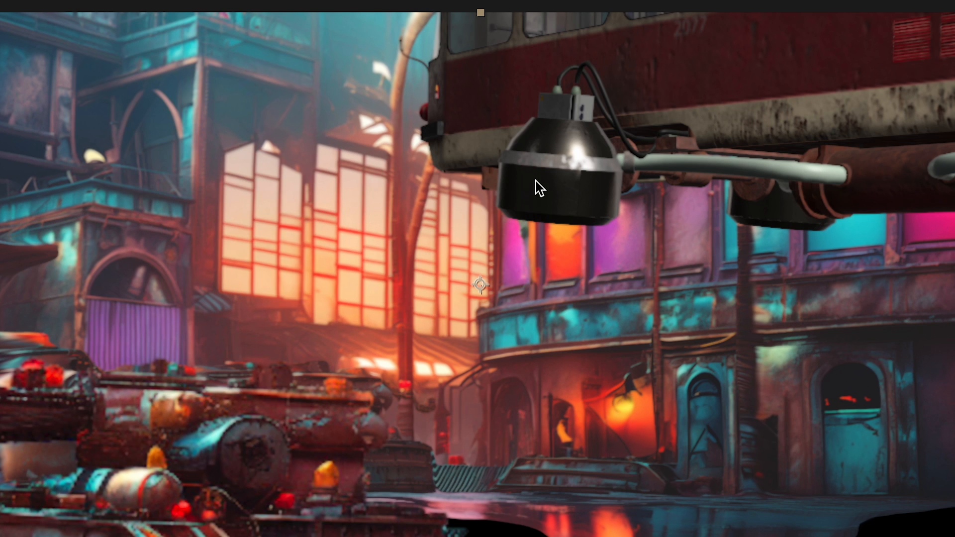